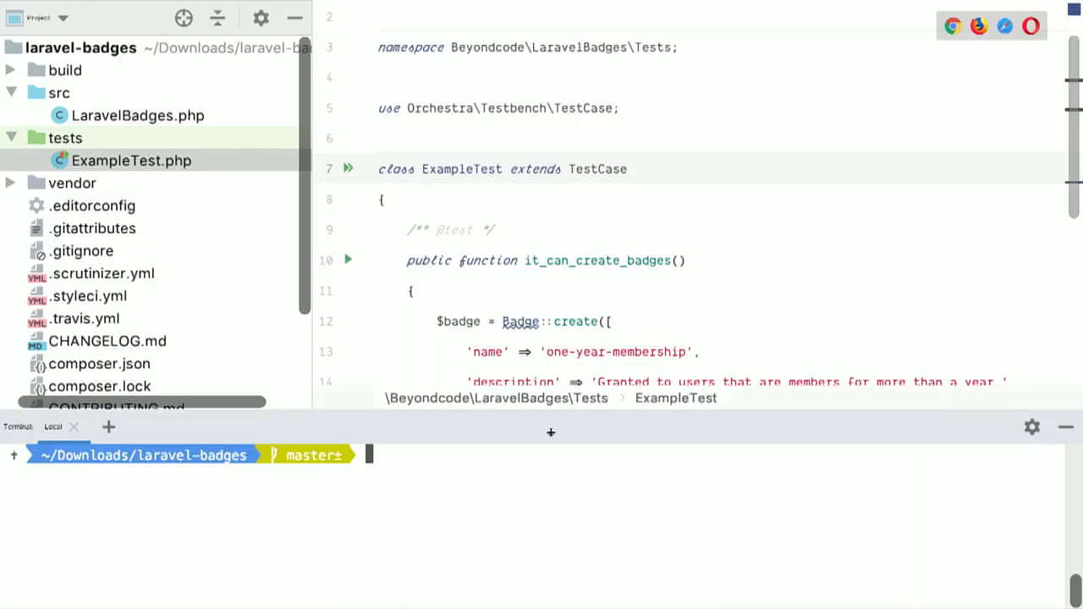
- Run ./vendor/bin/phpunit in the terminal to execute the package's tests
{"action": "type", "text": "./vendor/"}
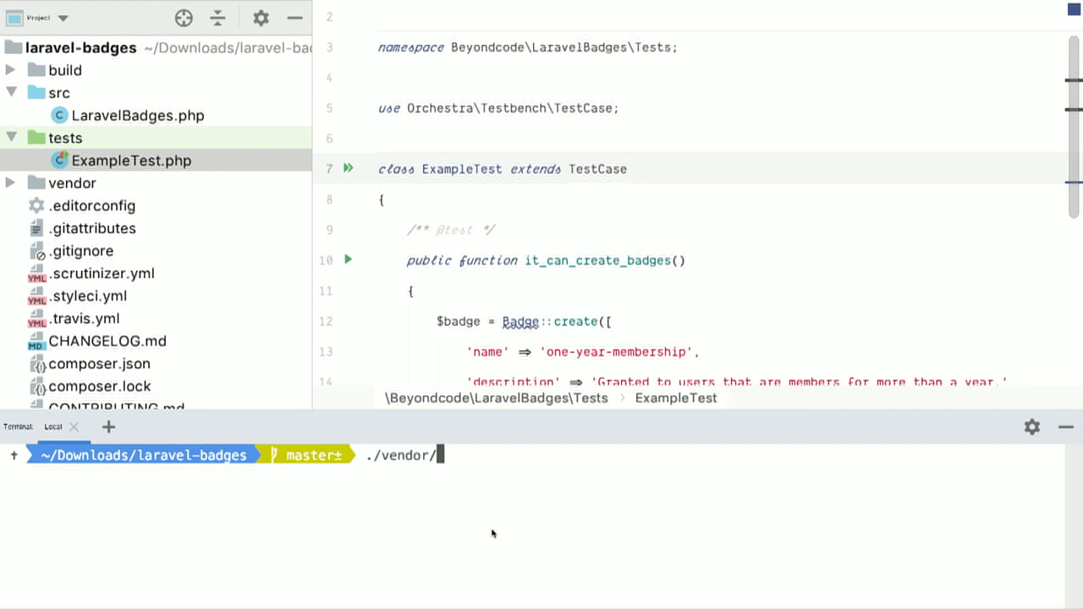
{"action": "key", "text": "Return"}
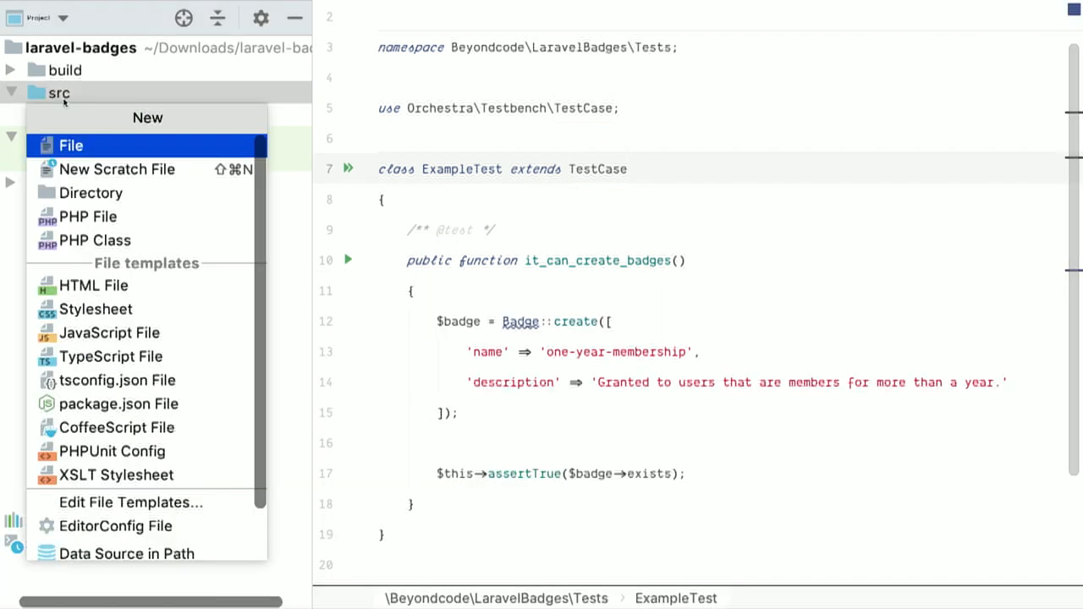
- Create a Badge PHP class in src extending Model, with 'protected $guarded = [];'
{"action": "left_click", "coordinate": [95, 240]}
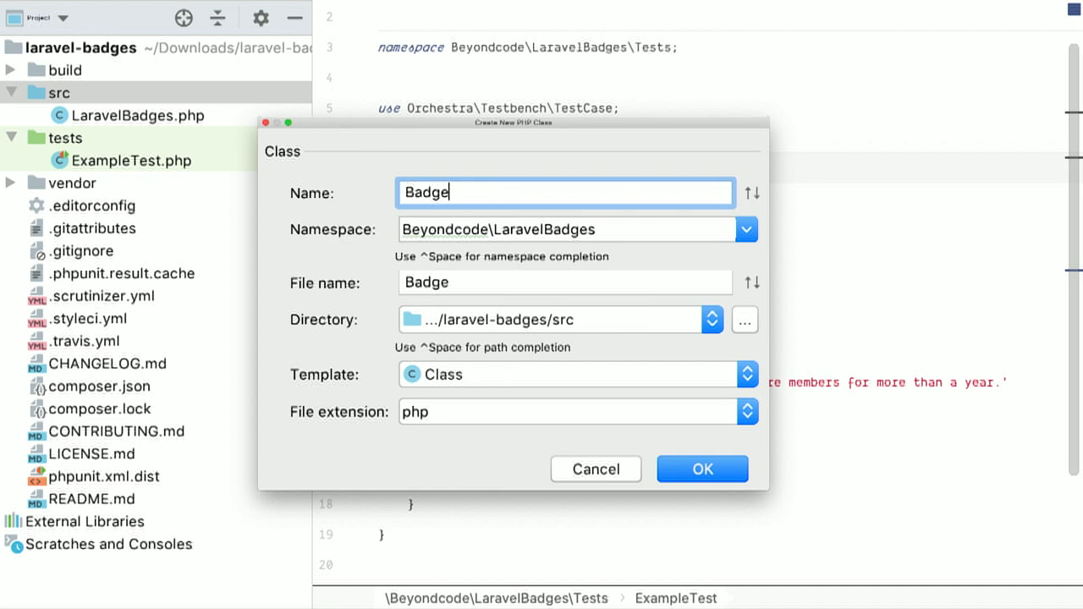
{"action": "left_click", "coordinate": [702, 469]}
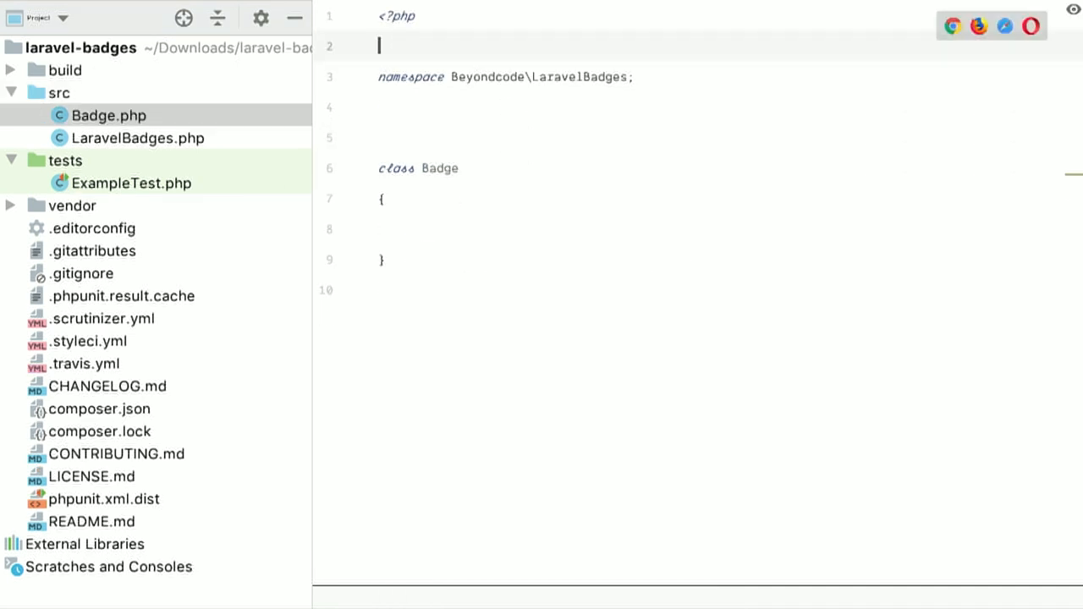
{"action": "type", "text": "extends Model"}
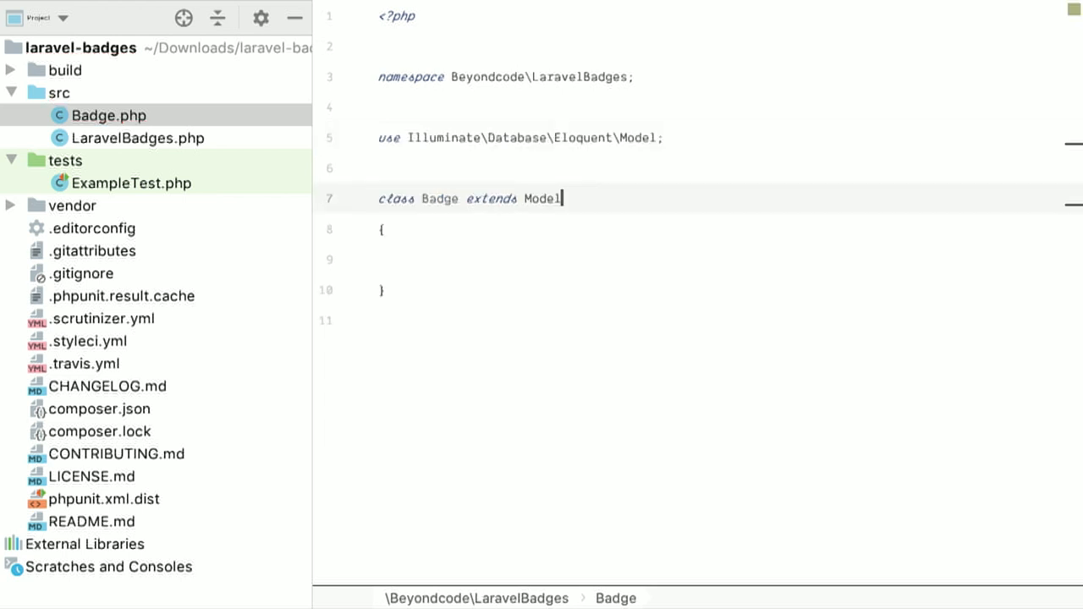
{"action": "type", "text": "$guarded = [];"}
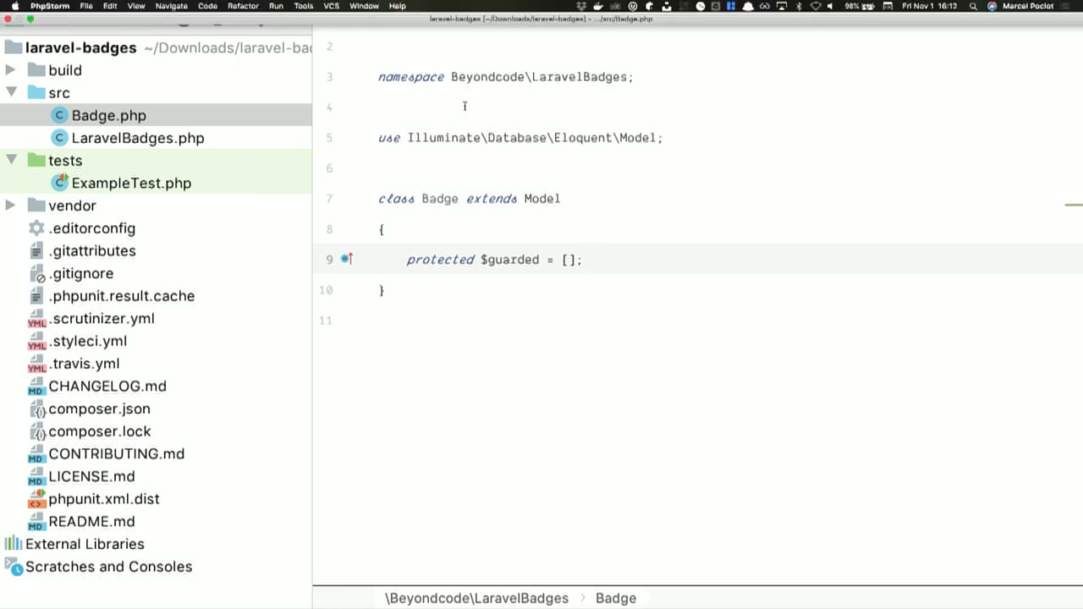
{"action": "left_click", "coordinate": [65, 160]}
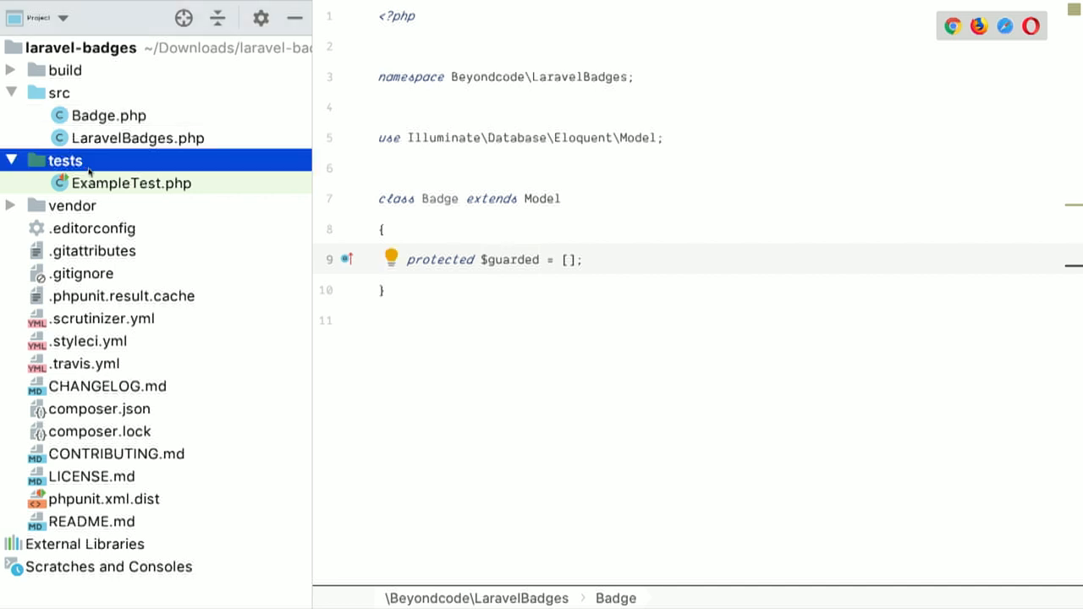
- Rerun ./vendor/bin/phpunit with ExampleTest.php selected and review the PDOException access-denied output
{"action": "left_click", "coordinate": [131, 183]}
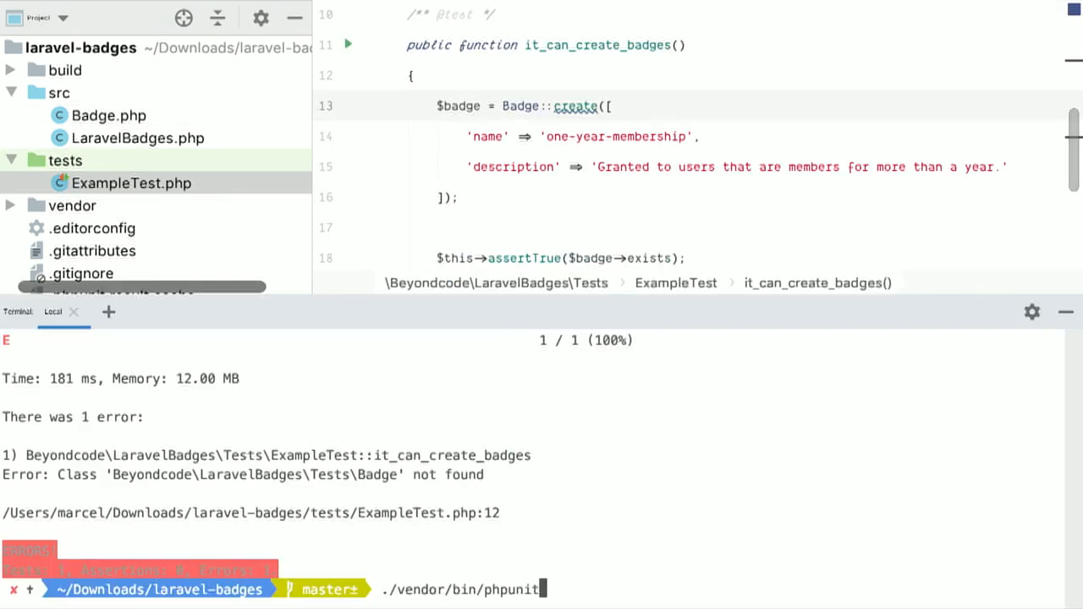
{"action": "key", "text": "Return"}
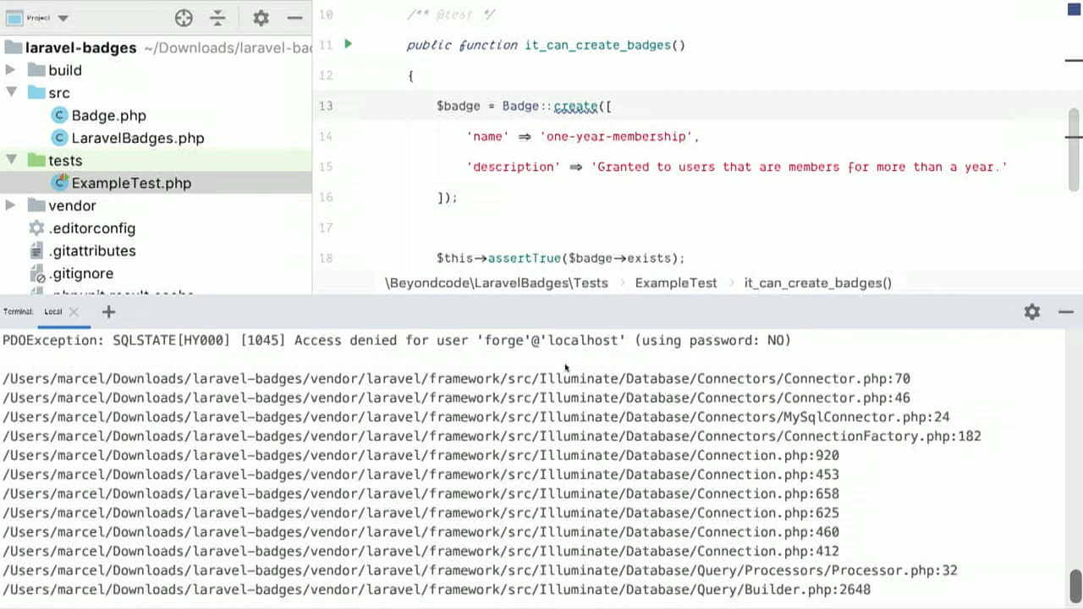
{"action": "scroll", "scroll_direction": "up", "scroll_amount": 3}
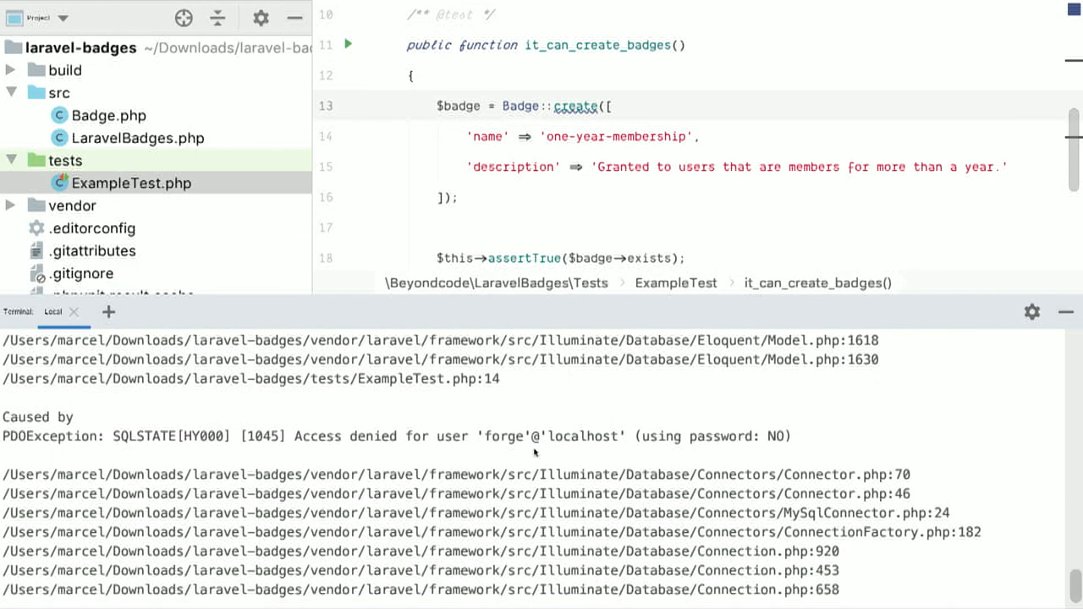